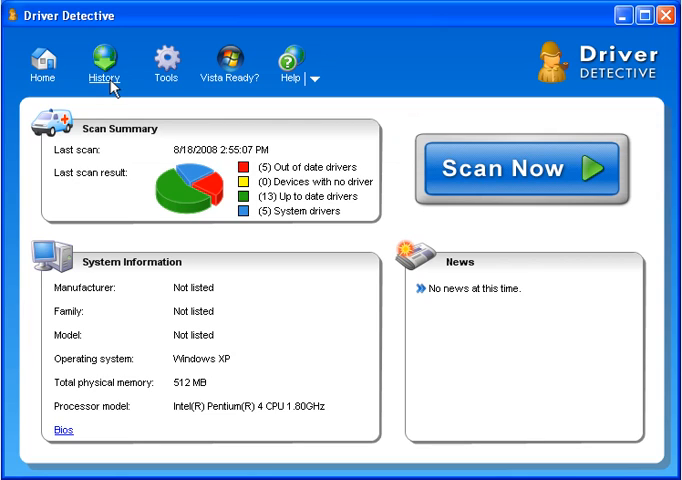
{"action": "mouse_move", "coordinate": [104, 62]}
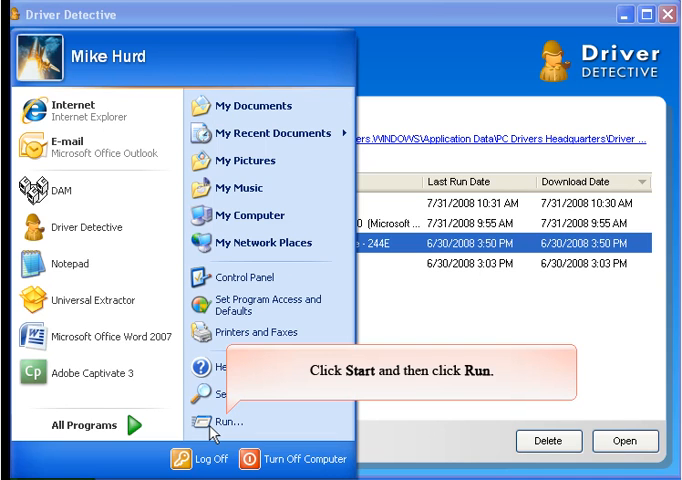
- Bring up the Windows Run dialog from the Start menu
{"action": "left_click", "coordinate": [218, 420]}
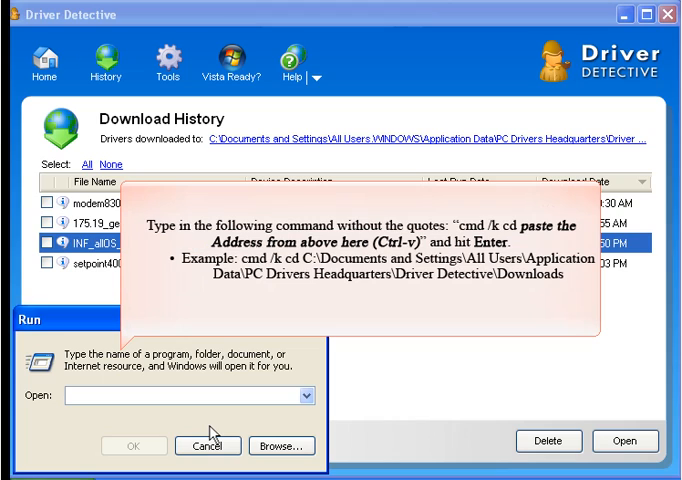
- Enter cmd /k cd with the Driver Detective Downloads folder path in the Run box
{"action": "type", "text": "cmd /k"}
{"action": "type", "text": "PRO2KXP.exe -A"}
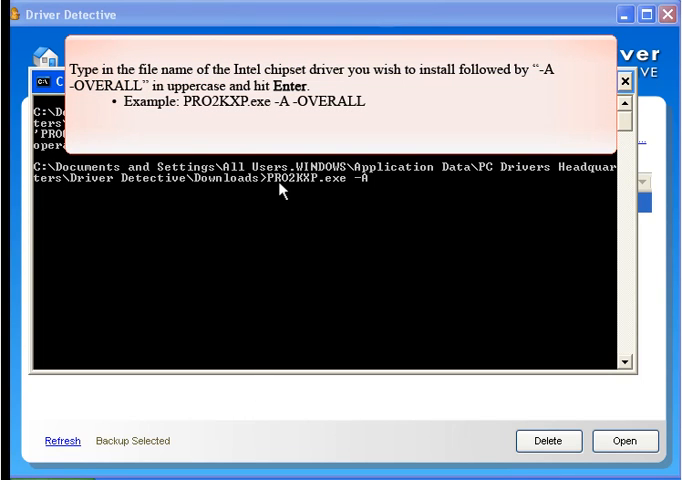
- Run PRO2KXP.exe -A -OVERALL from the prompt to start the Intel installer
{"action": "type", "text": "-OVERA"}
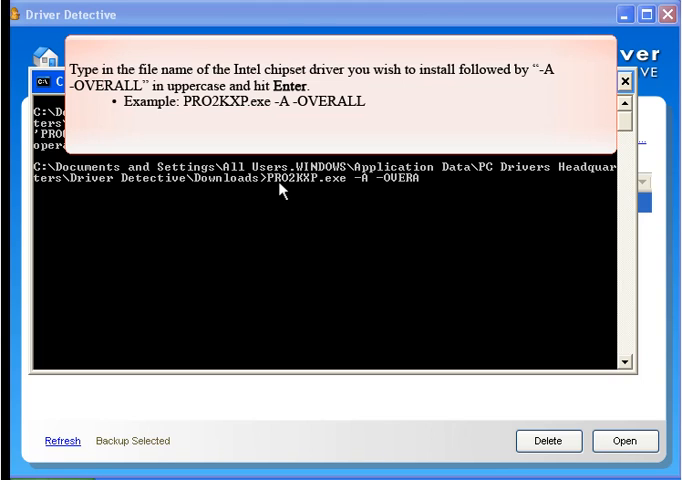
{"action": "type", "text": "LL"}
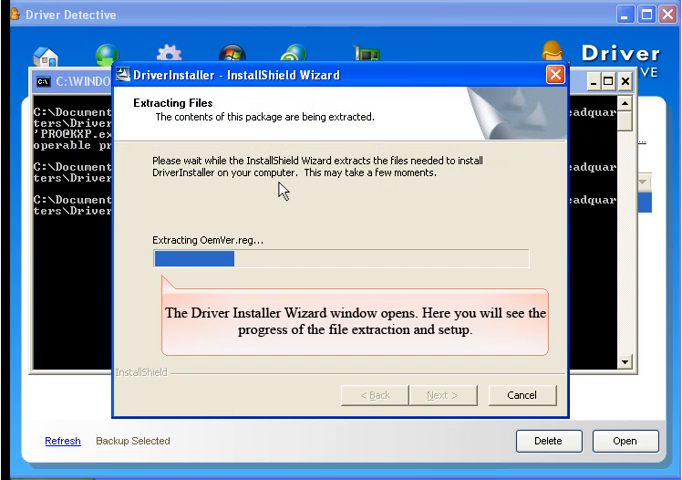
{"action": "mouse_move", "coordinate": [280, 196]}
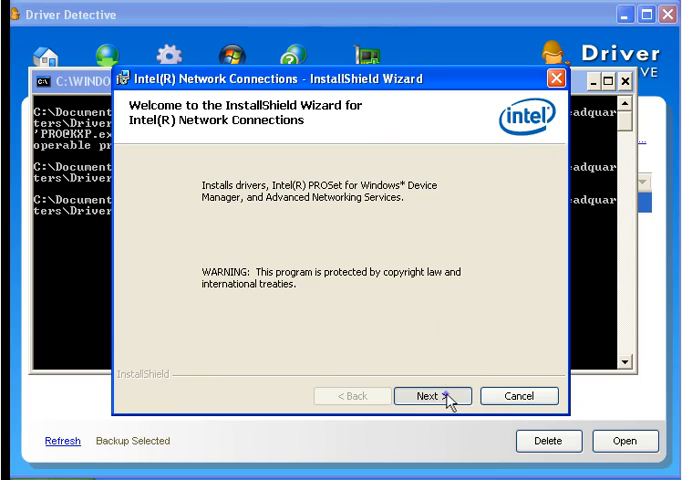
- Accept the Intel license, keep the default components, and begin installing the PRO/100 VE drivers
{"action": "left_click", "coordinate": [434, 396]}
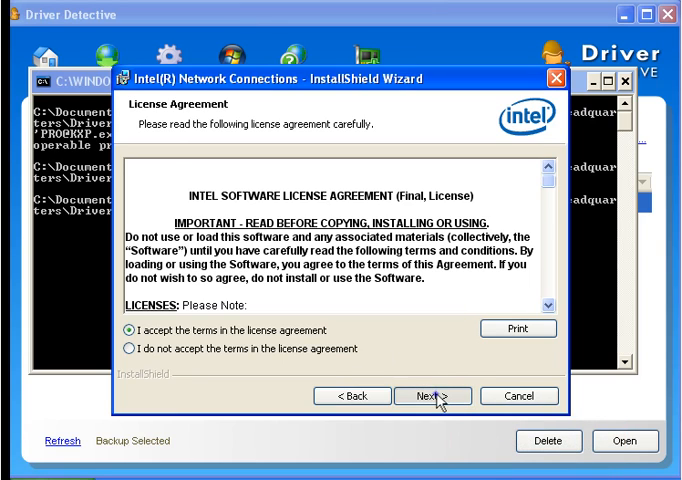
{"action": "left_click", "coordinate": [432, 396]}
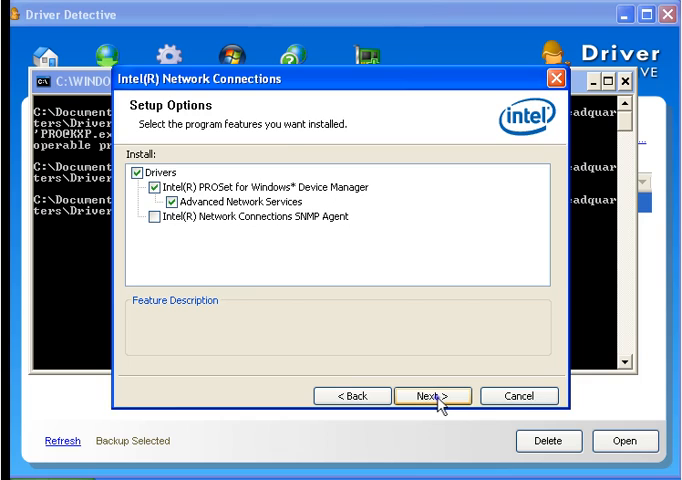
{"action": "left_click", "coordinate": [432, 396]}
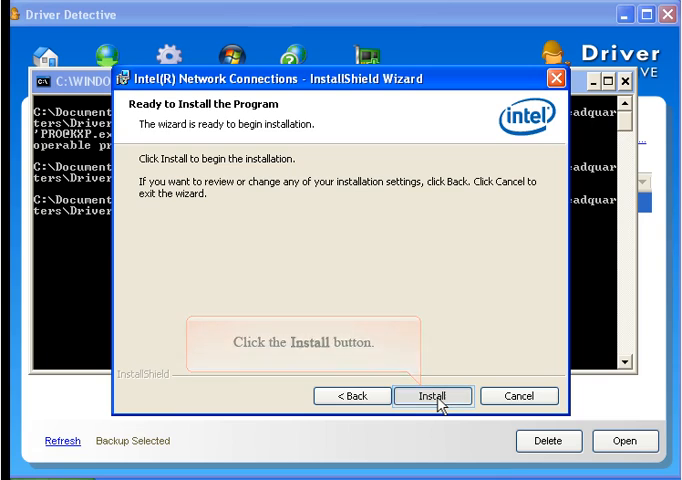
{"action": "left_click", "coordinate": [432, 396]}
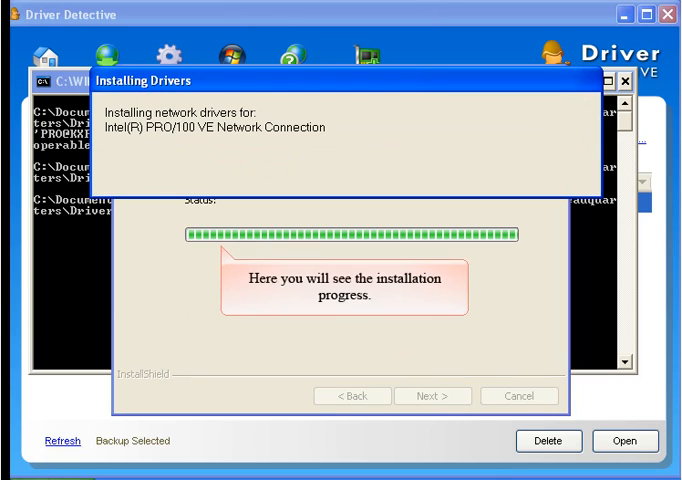